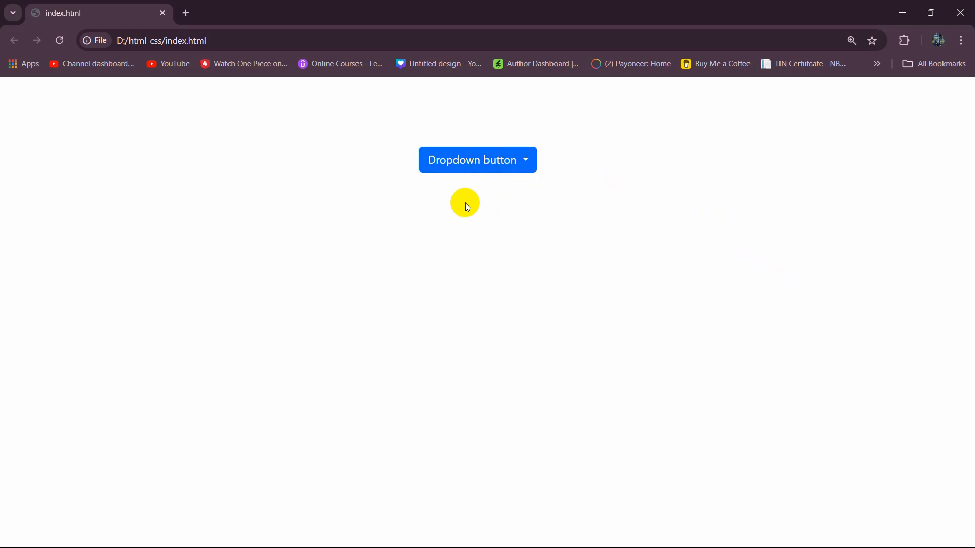
pyautogui.moveTo(490, 171)
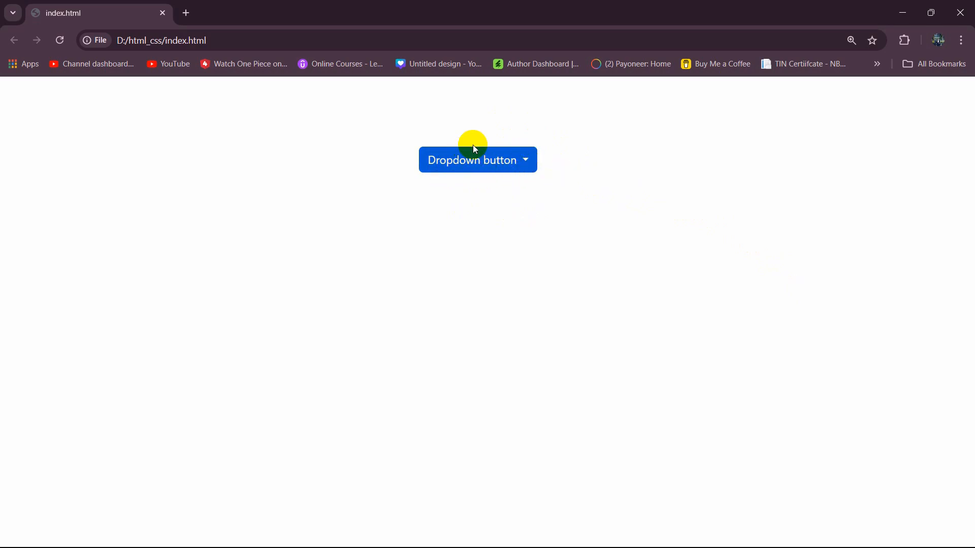
pyautogui.moveTo(459, 194)
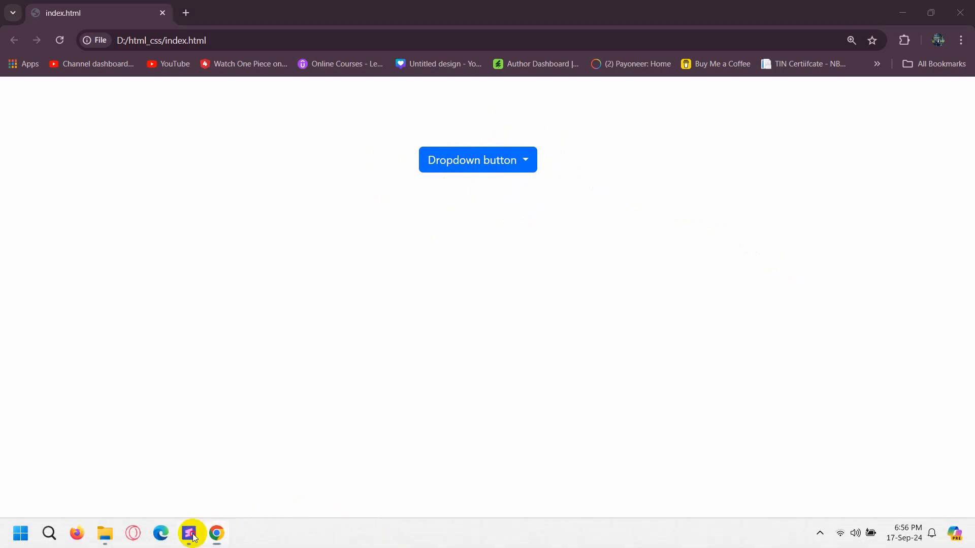
# Scroll index.html down to </body> in the editor, then reach getbootstrap.com from the search results.
pyautogui.click(191, 532)
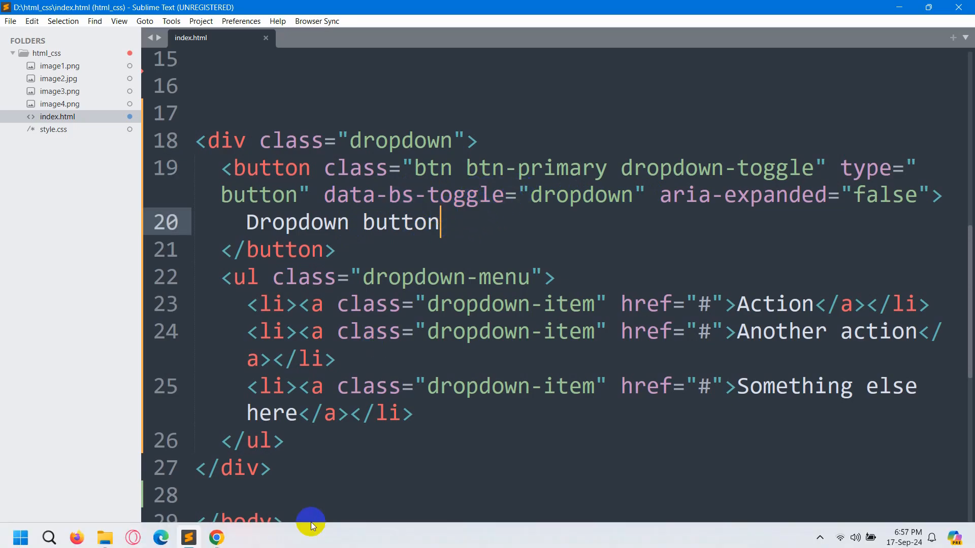
pyautogui.scroll(-3)
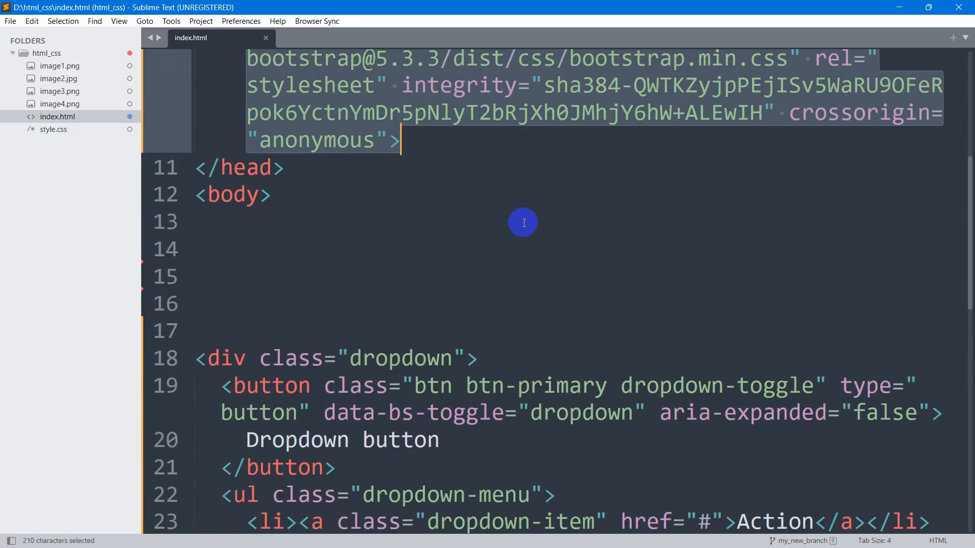
pyautogui.scroll(-3)
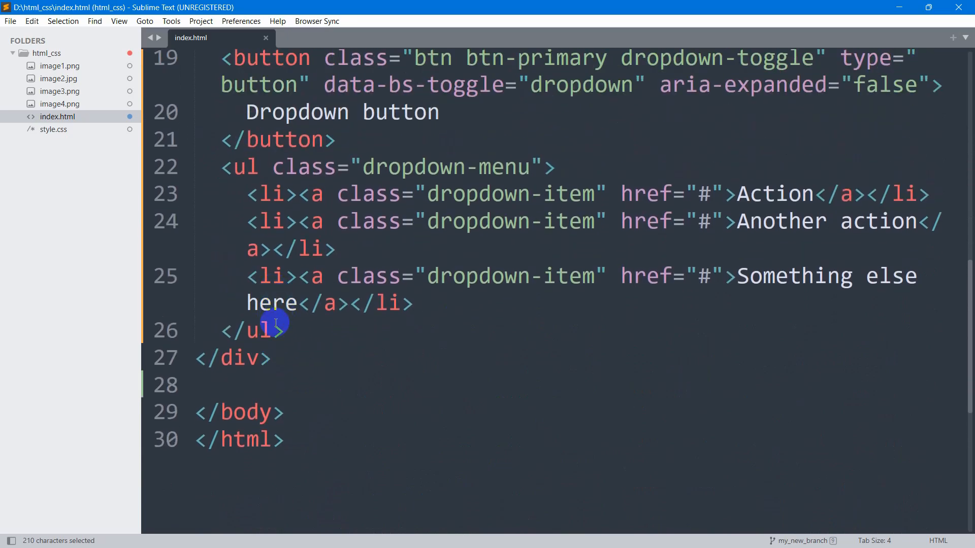
pyautogui.scroll(-3)
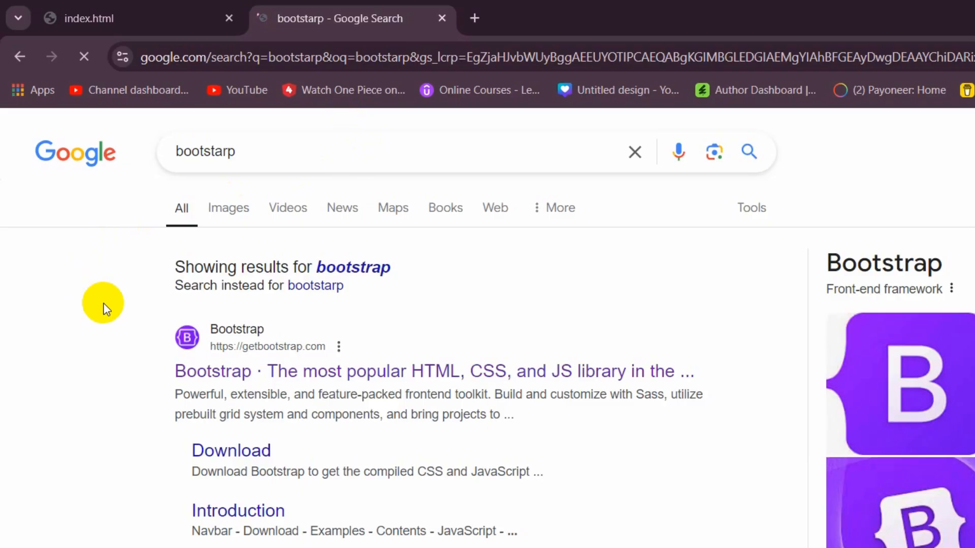
pyautogui.click(212, 372)
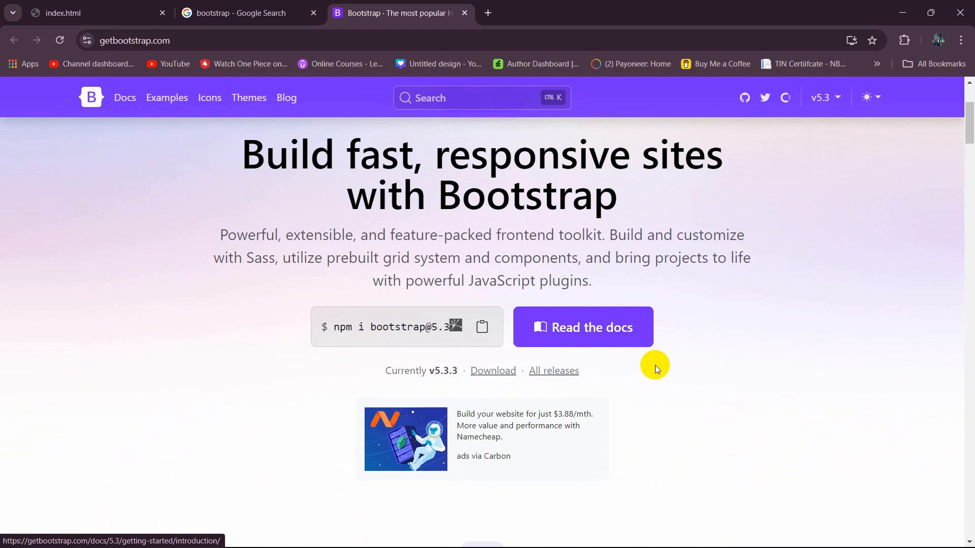
# In the Get started docs, scroll to the 'Include Bootstrap's CSS and JS' bundle <script> snippet.
pyautogui.click(583, 327)
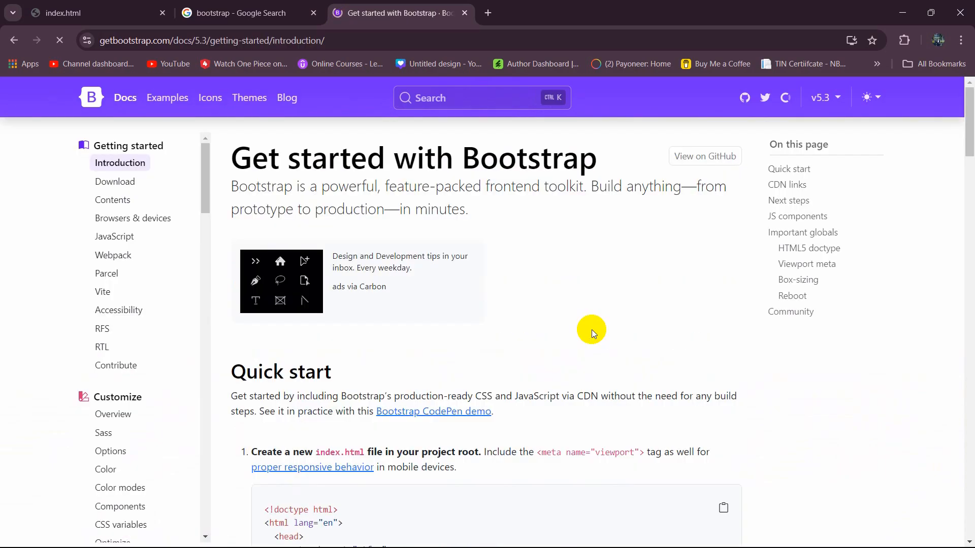
pyautogui.scroll(-3)
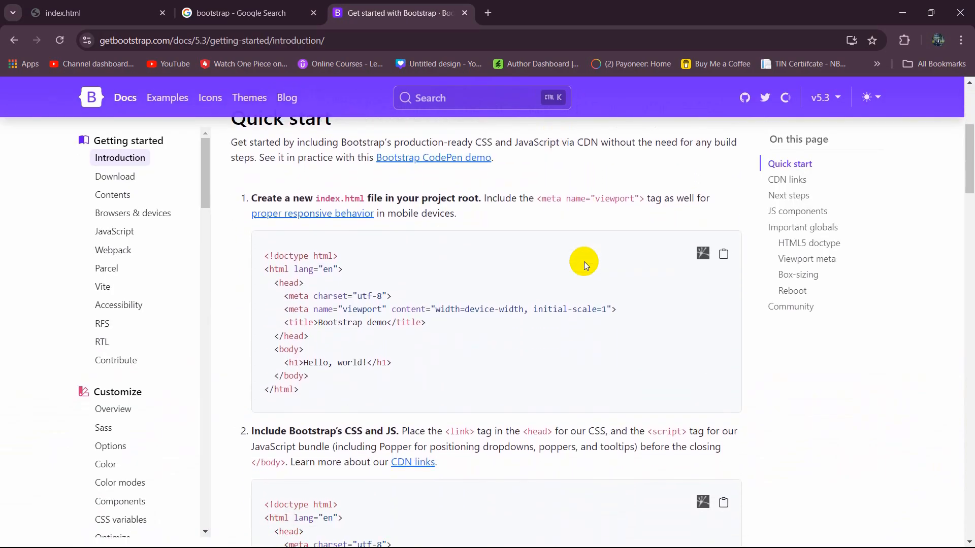
pyautogui.click(825, 97)
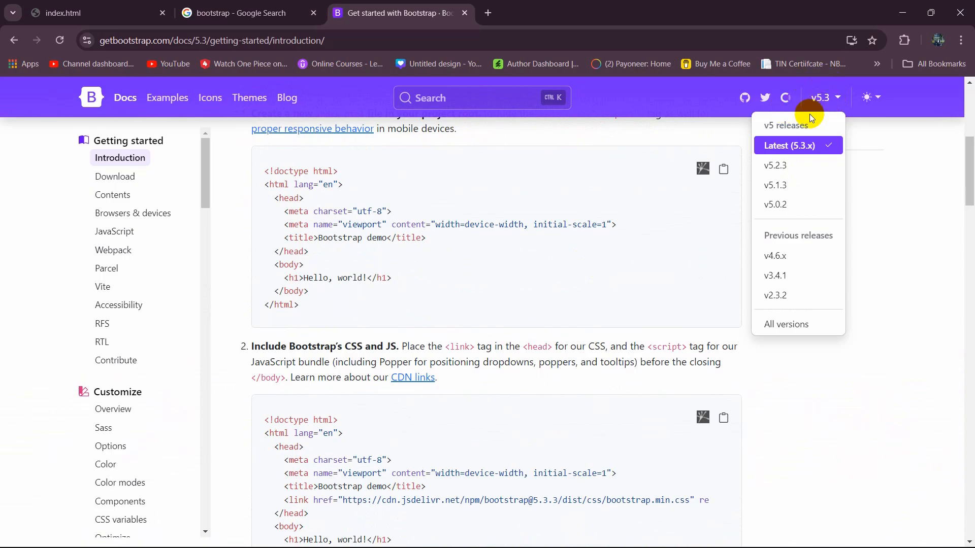
pyautogui.moveTo(790, 148)
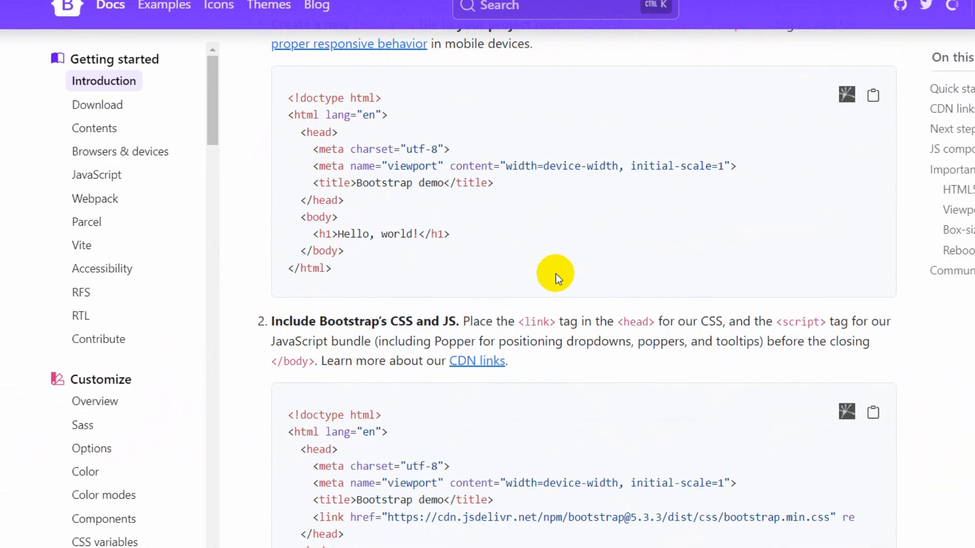
pyautogui.scroll(-3)
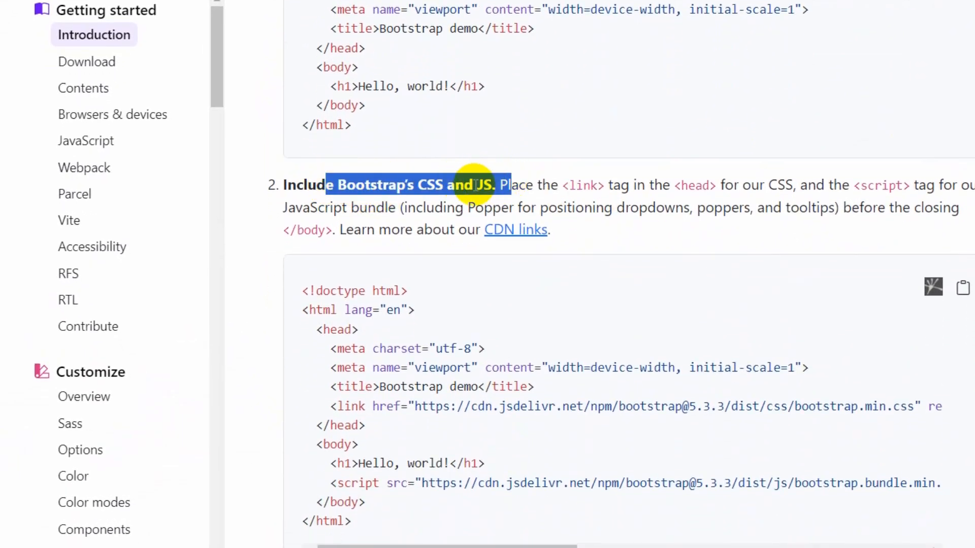
pyautogui.scroll(-3)
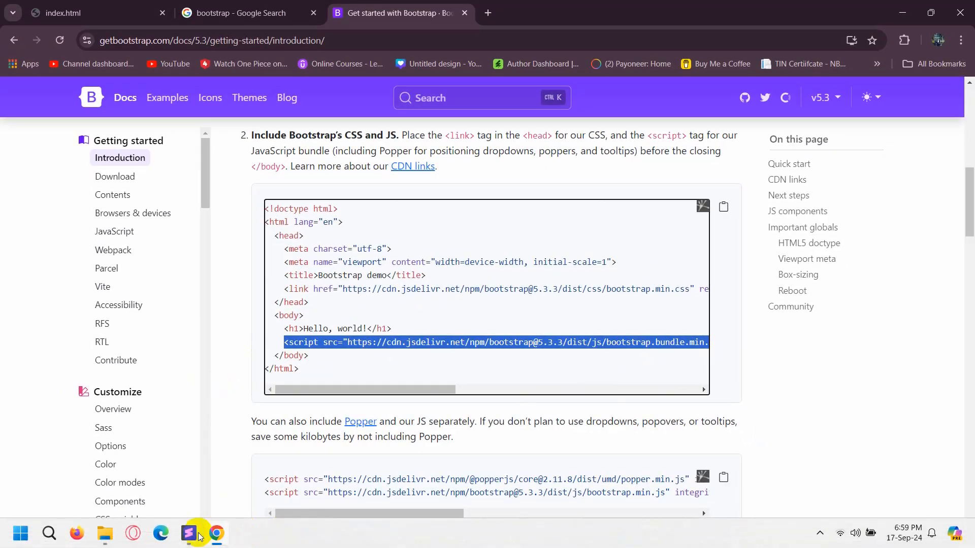
# Switch to the editor with the script line, then back to the index.html browser tab.
pyautogui.click(187, 533)
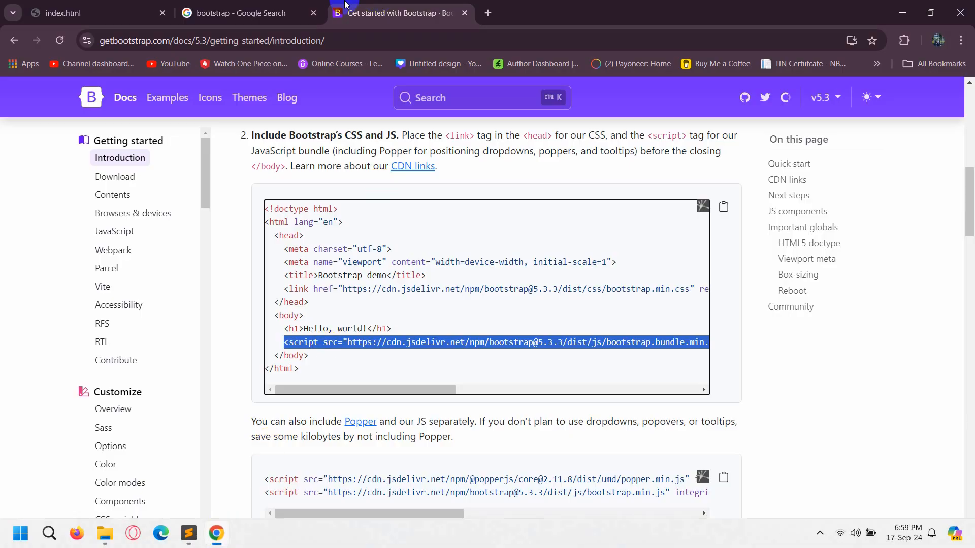
pyautogui.click(71, 14)
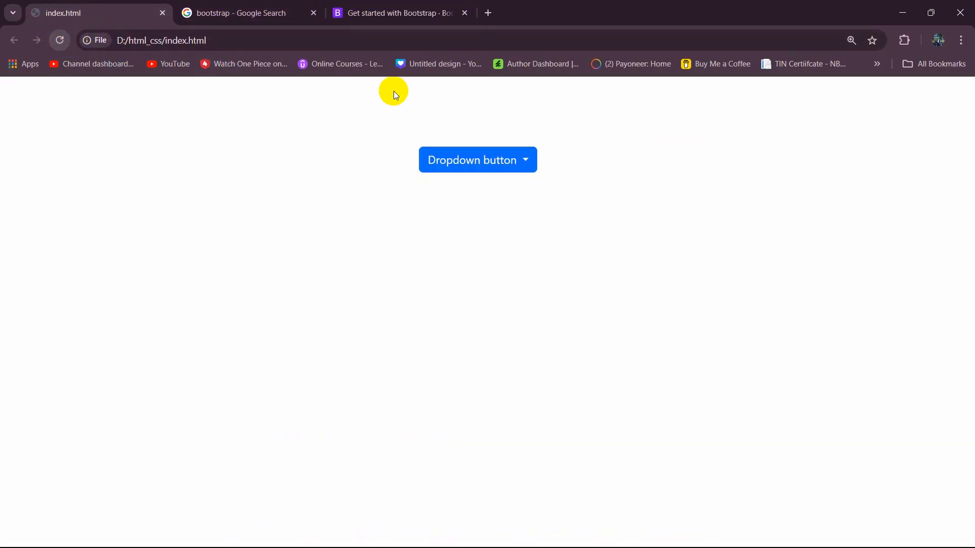
pyautogui.click(477, 159)
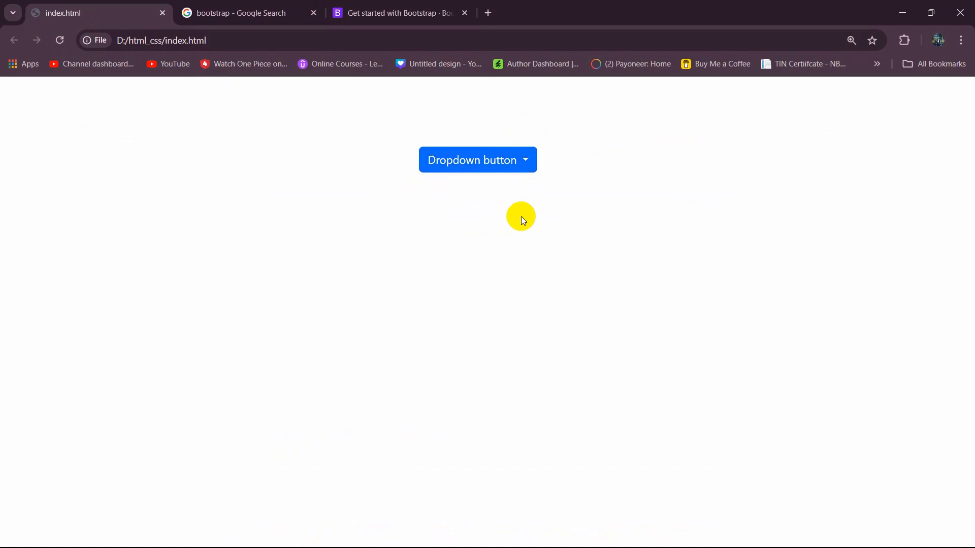
pyautogui.moveTo(458, 166)
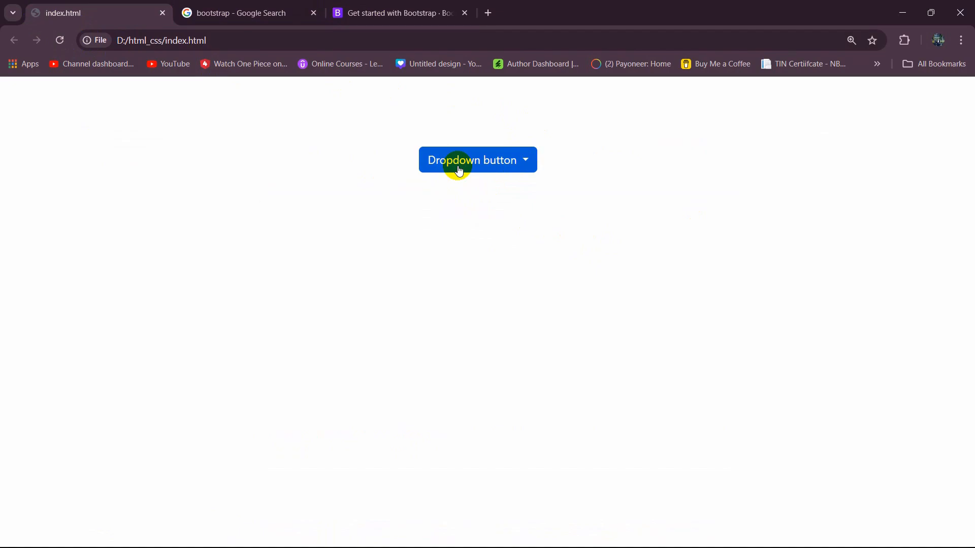
pyautogui.moveTo(578, 154)
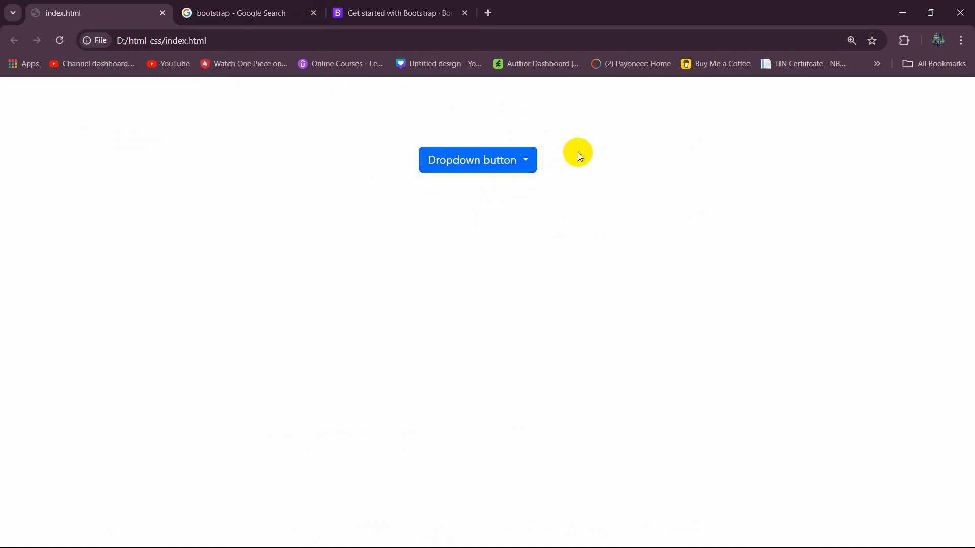
pyautogui.moveTo(834, 252)
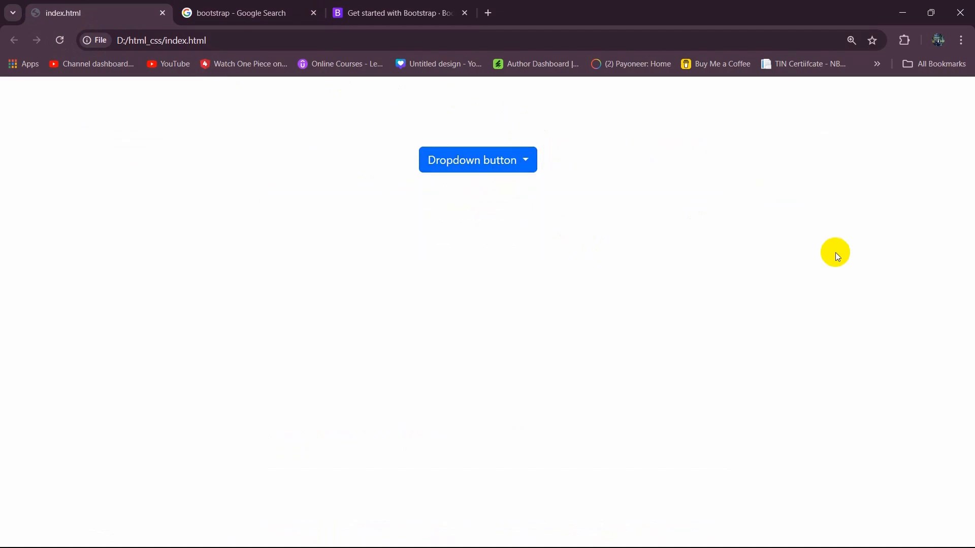